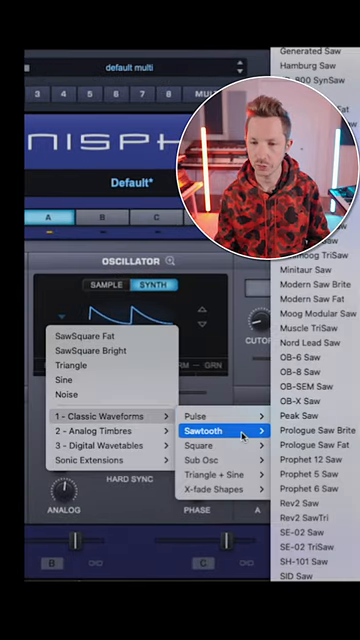
Give layer A's oscillator the Moog Modular Saw sawtooth waveform, then switch to layer B
left_click(297, 316)
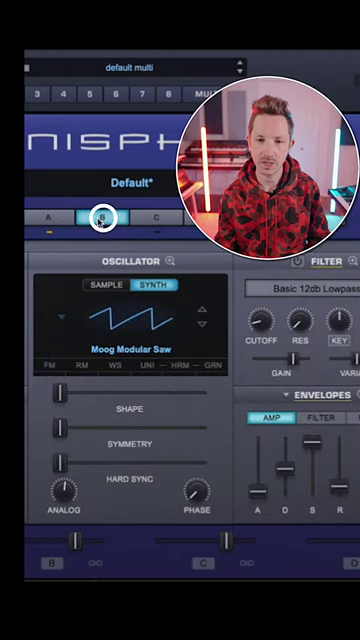
left_click(102, 217)
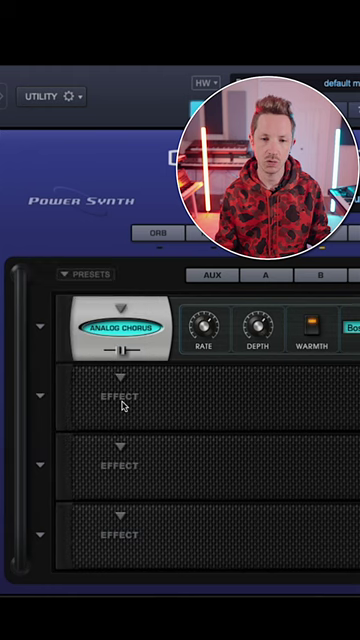
Load Pro-Verb into the second effect slot, below the Analog Chorus
left_click(120, 400)
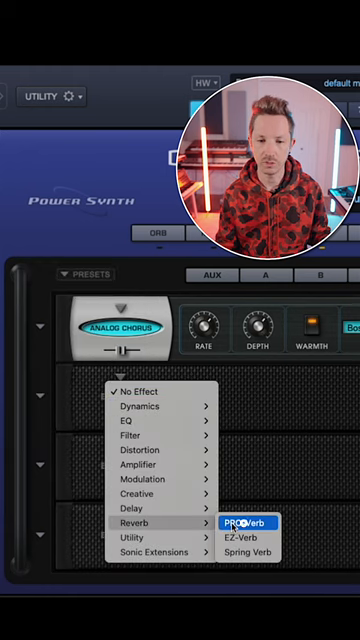
left_click(245, 523)
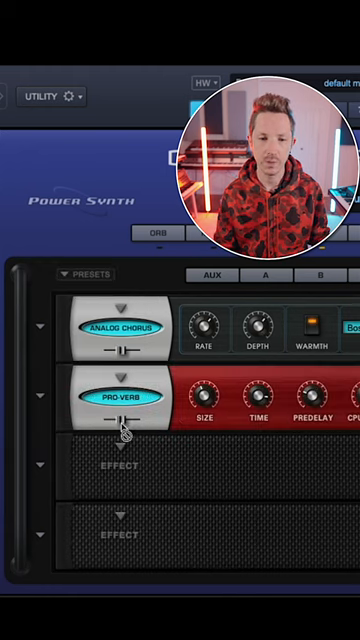